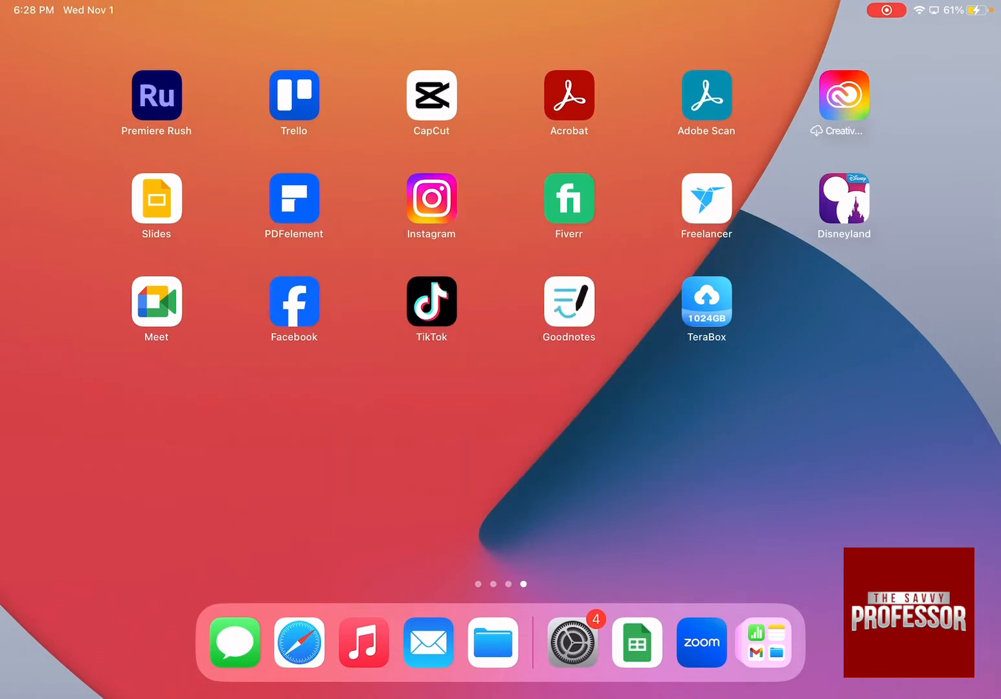
# Find Settings in the App Library by searching "Se" and launch it.
pyautogui.hscroll(-3)
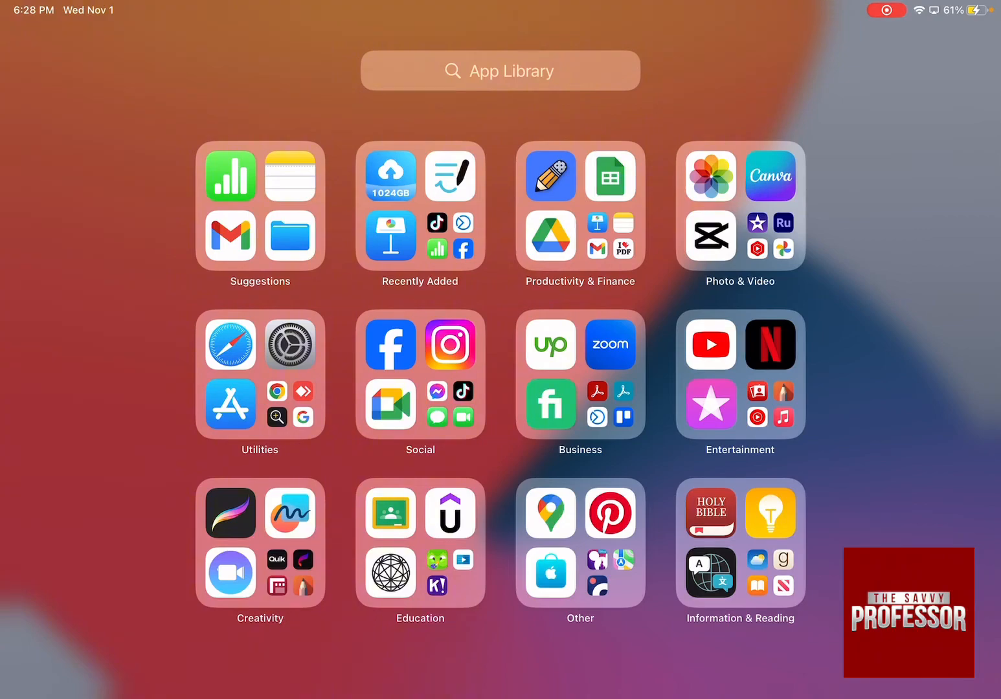
pyautogui.write('Se')
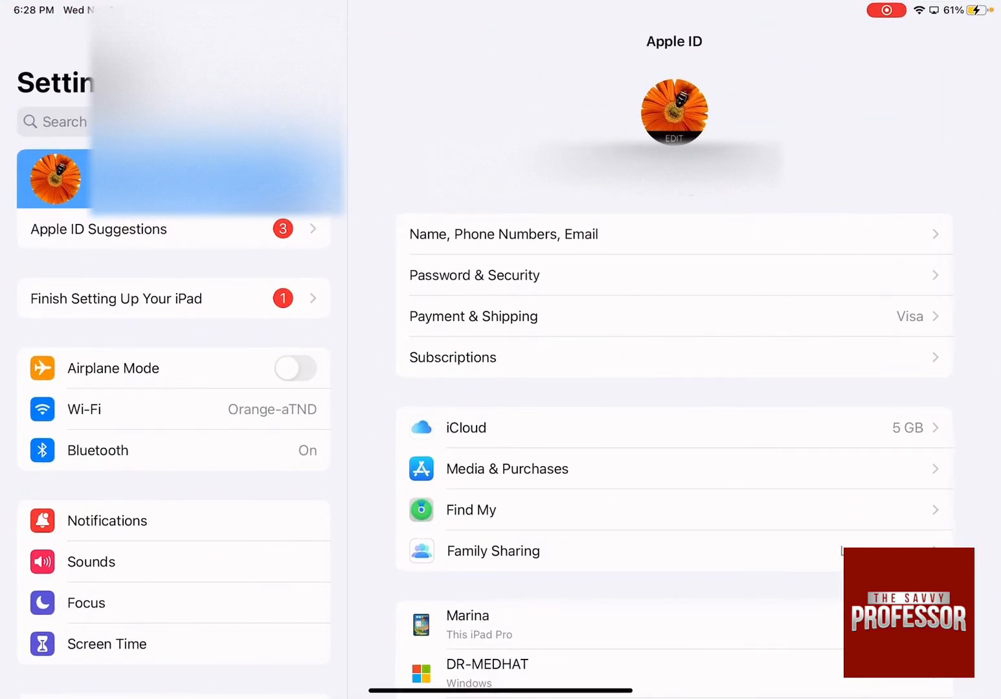
# Go to the General section from the Settings sidebar.
pyautogui.scroll(-3)
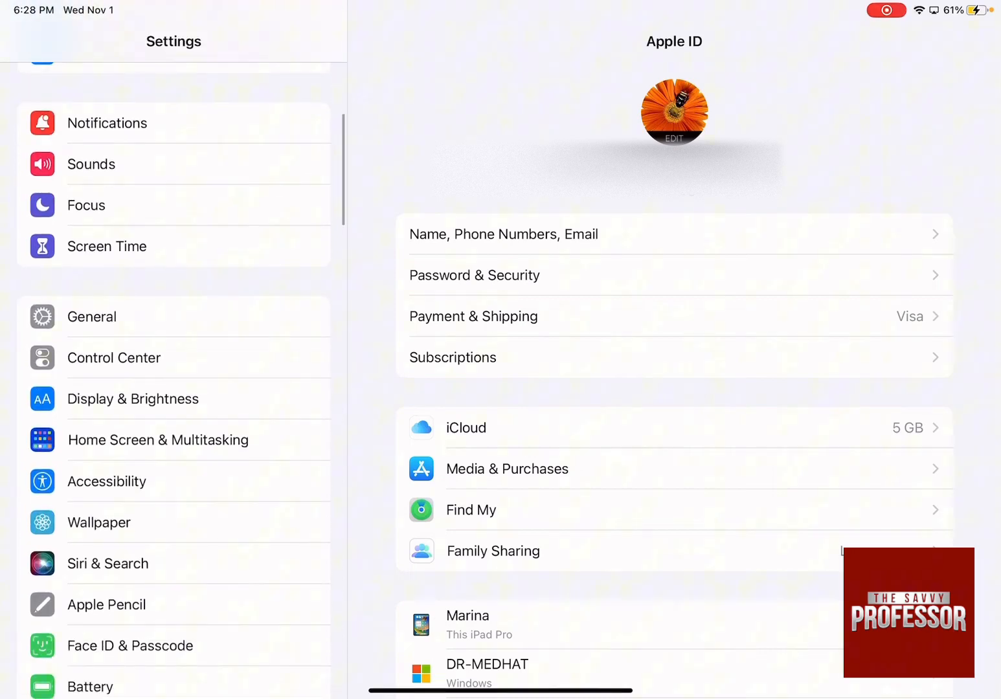
pyautogui.click(91, 315)
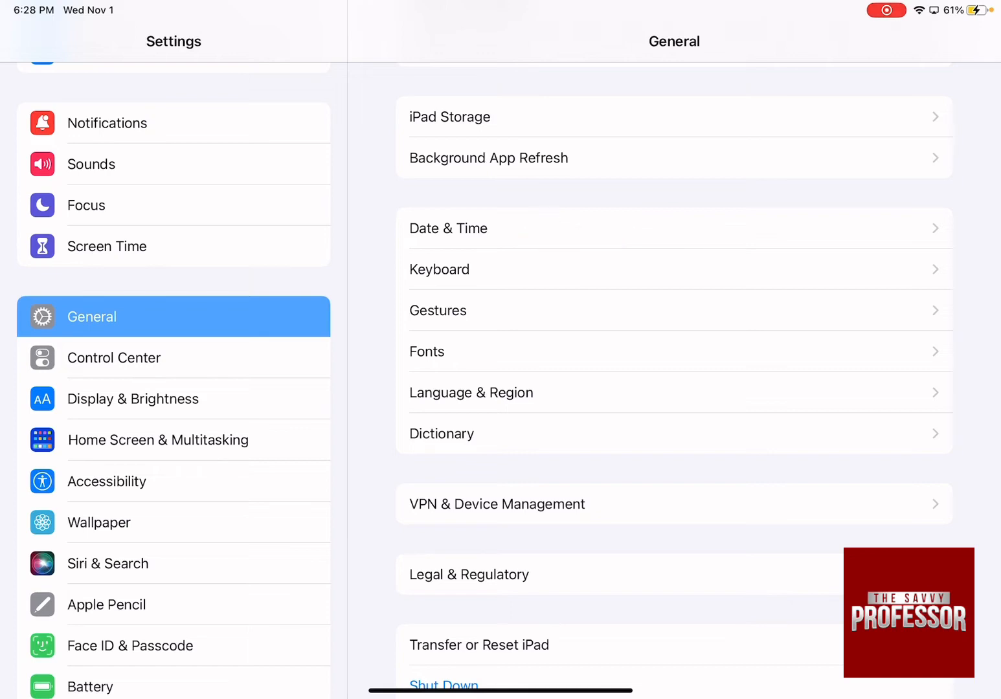
# Go to the Date & Time page, currently showing Alexandria time zone.
pyautogui.click(448, 228)
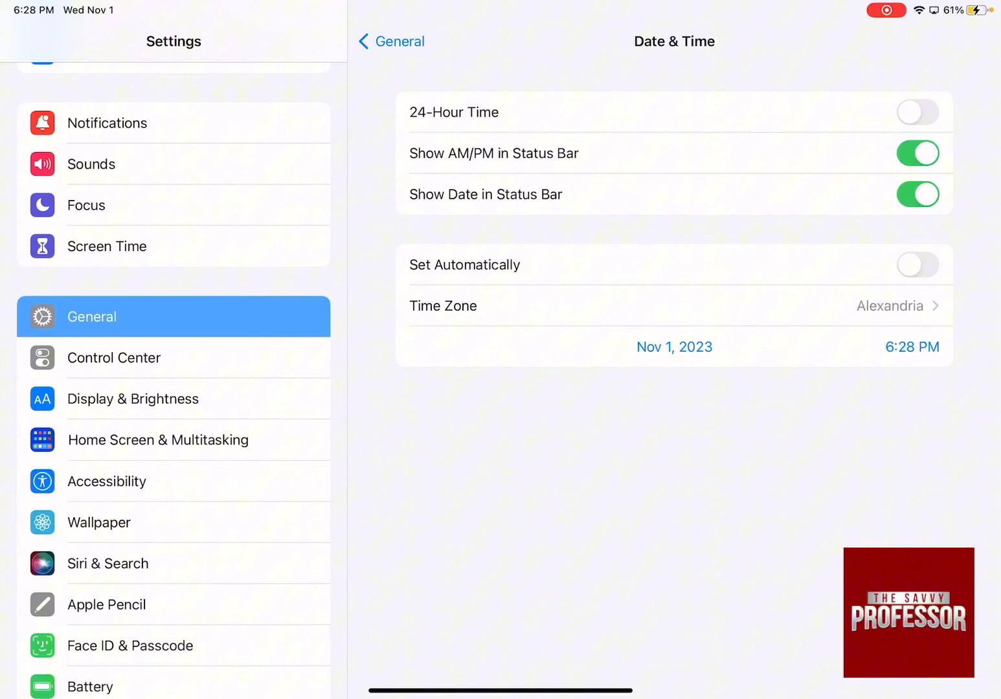
# Toggle Set Automatically on then back off, leaving date and time manual.
pyautogui.click(916, 264)
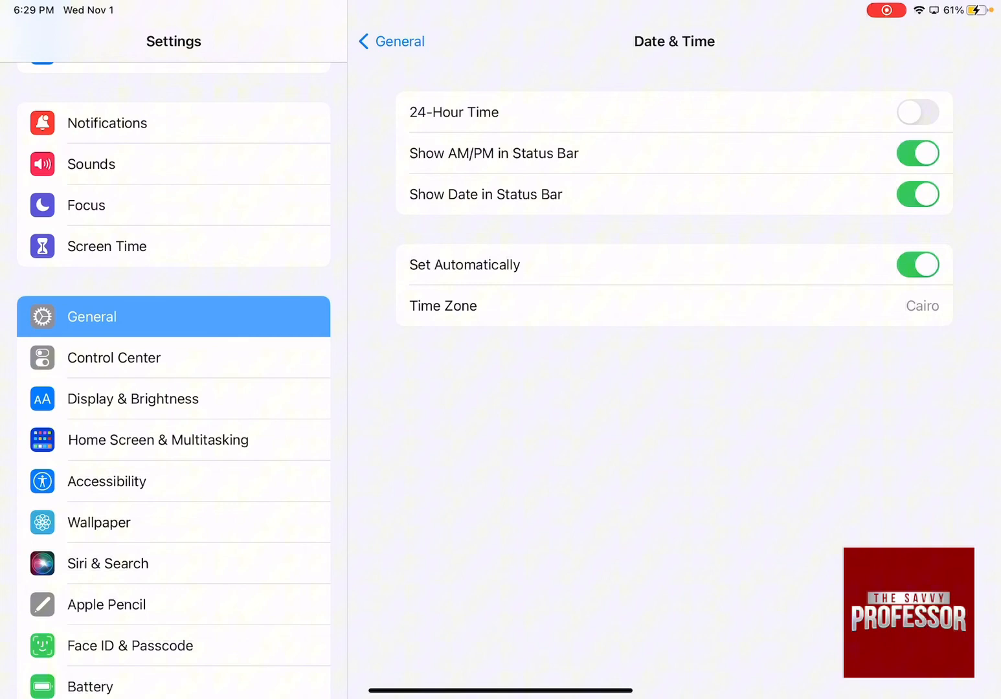
pyautogui.click(917, 264)
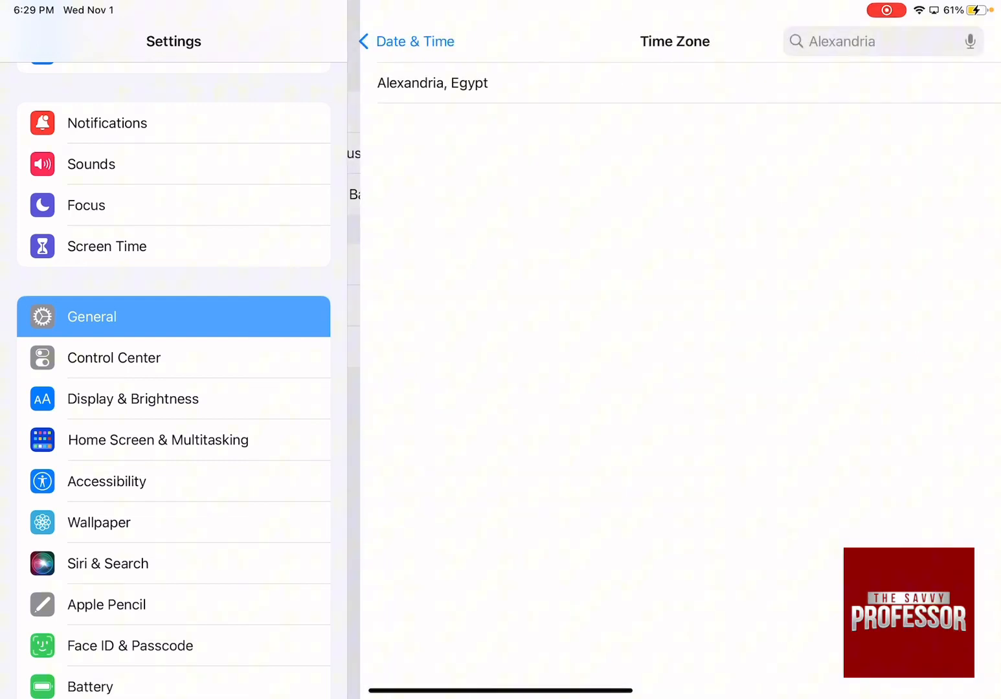
# Search the time zones for "new yo" and choose New York, U.S.A.
pyautogui.click(841, 41)
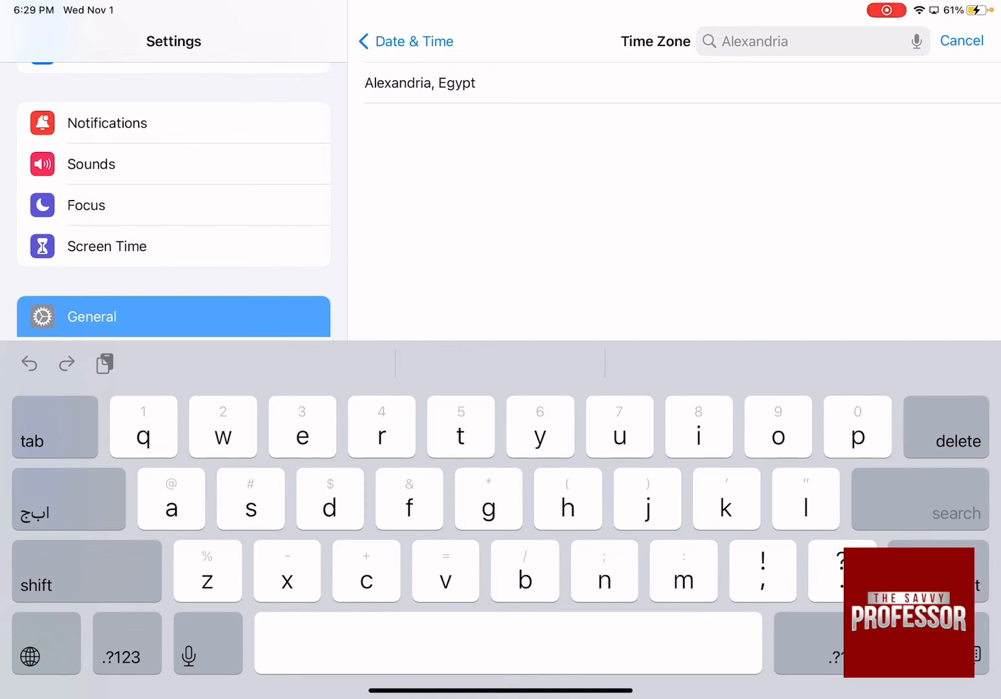
pyautogui.write('new')
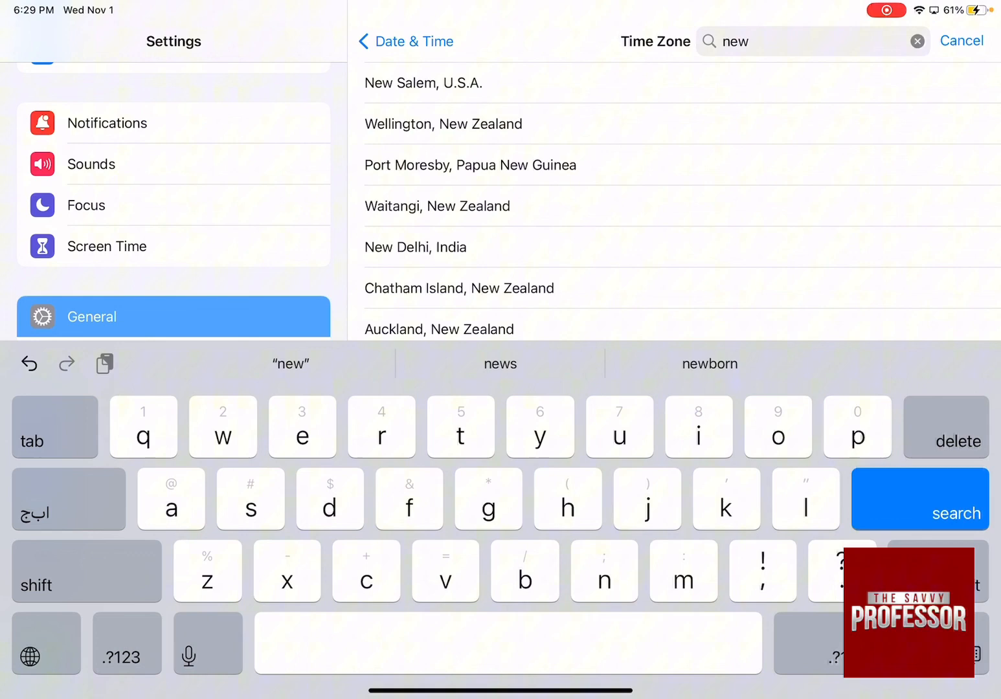
pyautogui.write('yo')
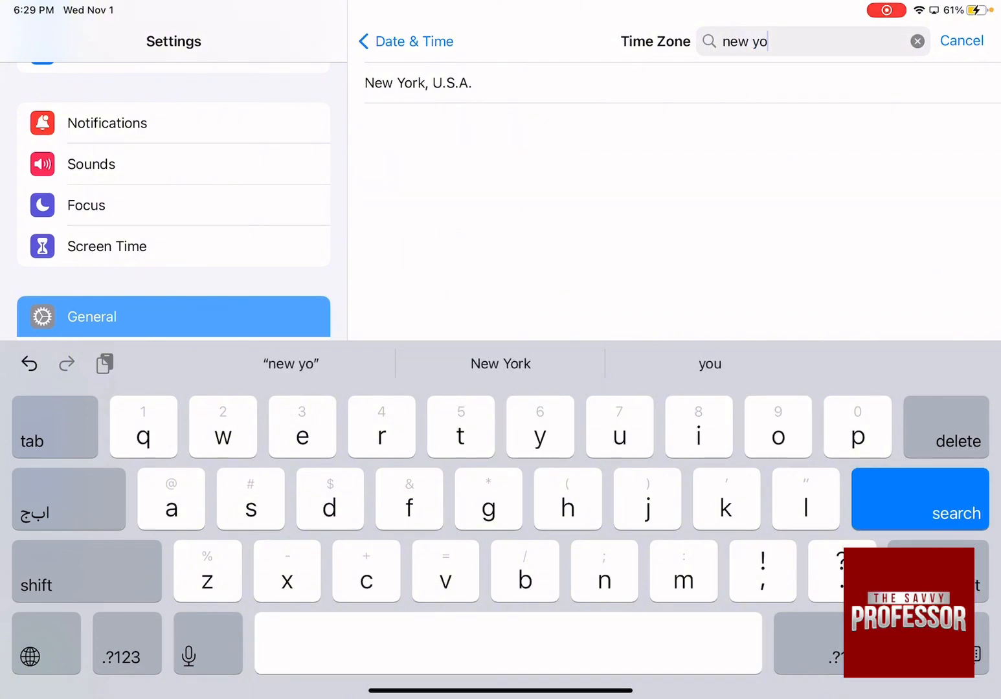
pyautogui.click(418, 83)
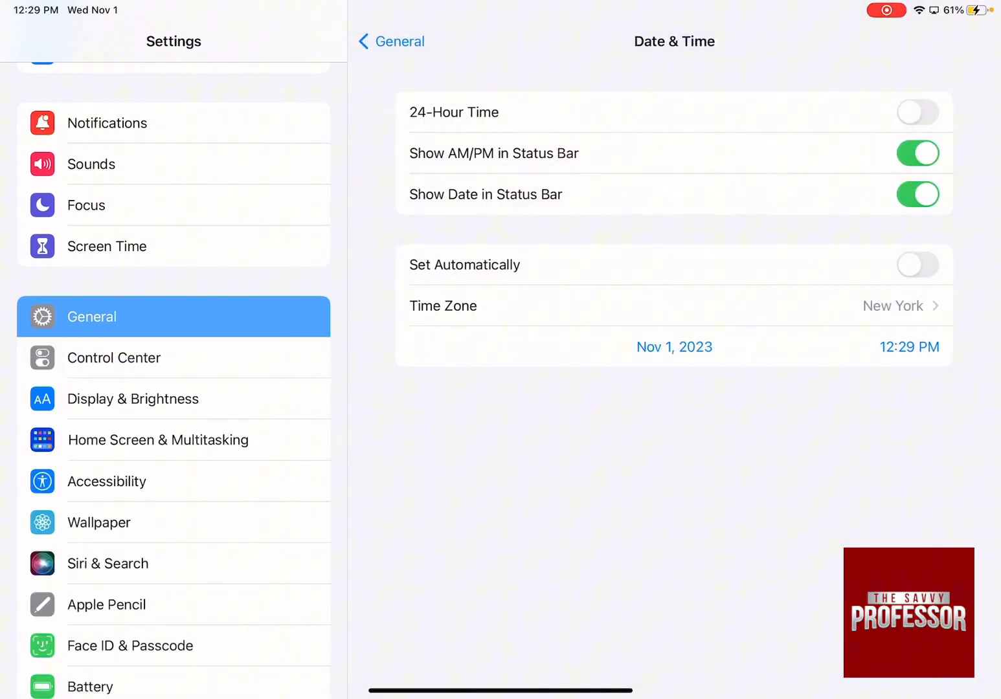